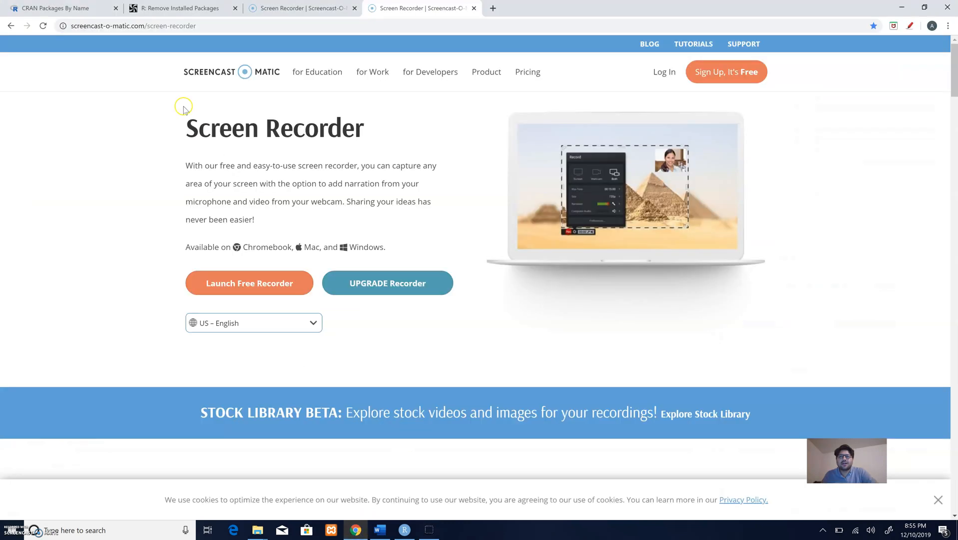
- Browse CRAN's alphabetical package list in the 'CRAN Packages By Name' Chrome tab
left_click(55, 8)
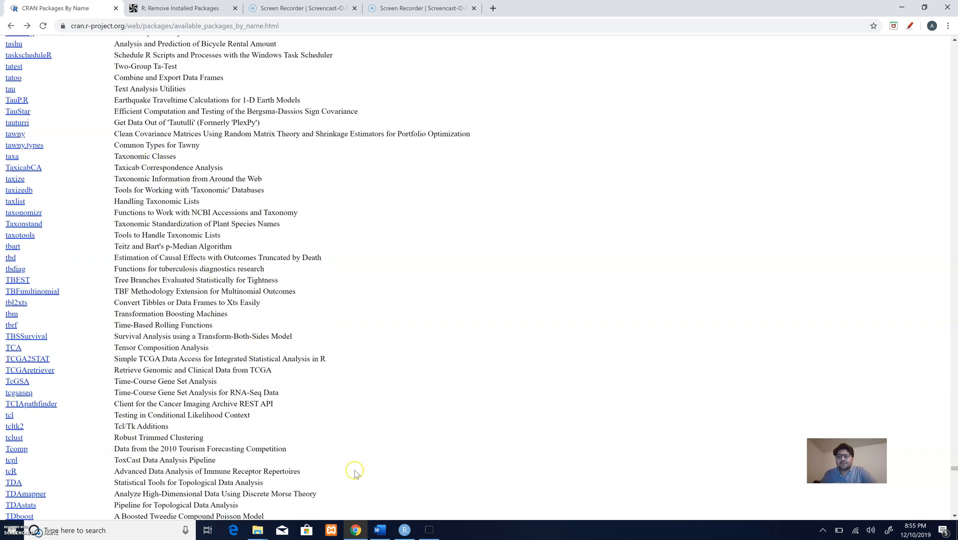
left_click(404, 529)
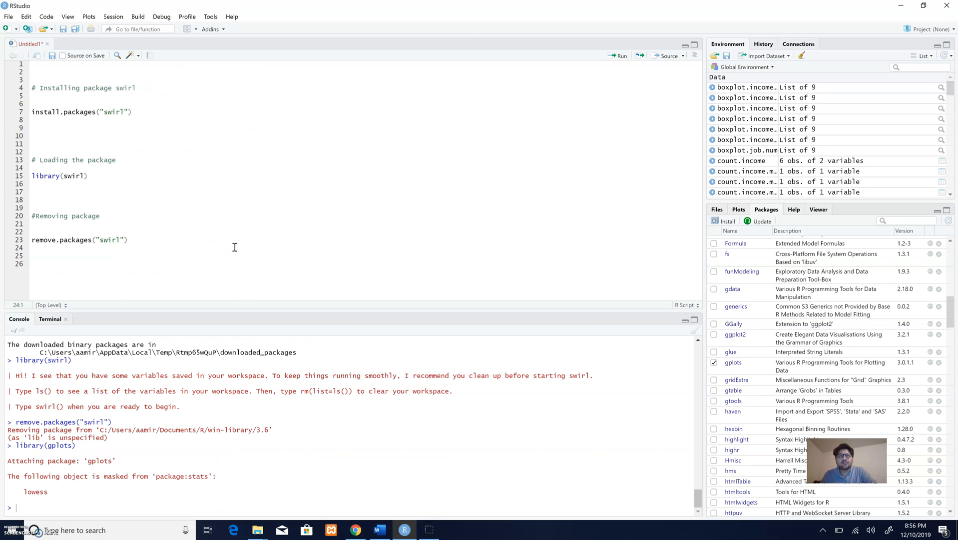
- Add a second install.packages("swirl") line on line 9 and run it
left_click(33, 239)
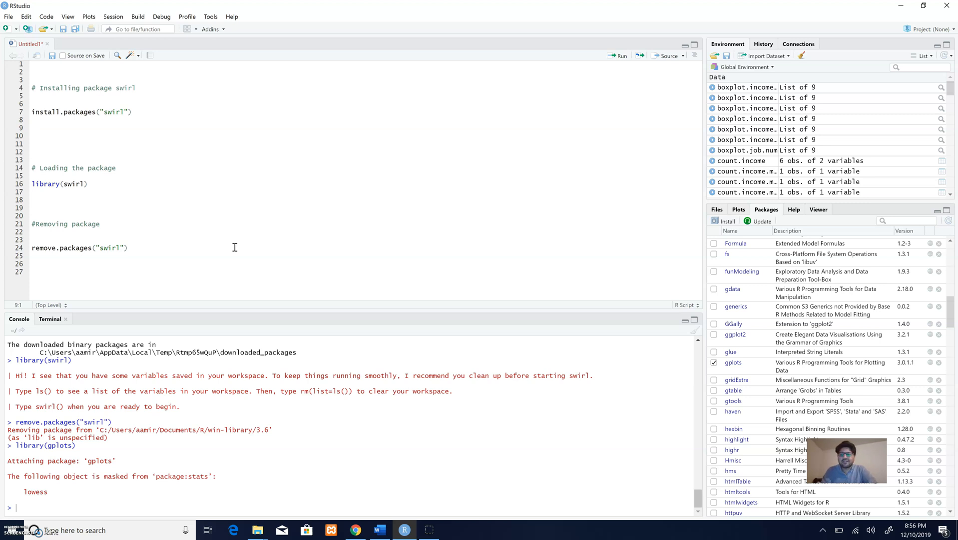
type("install.packages(\"")
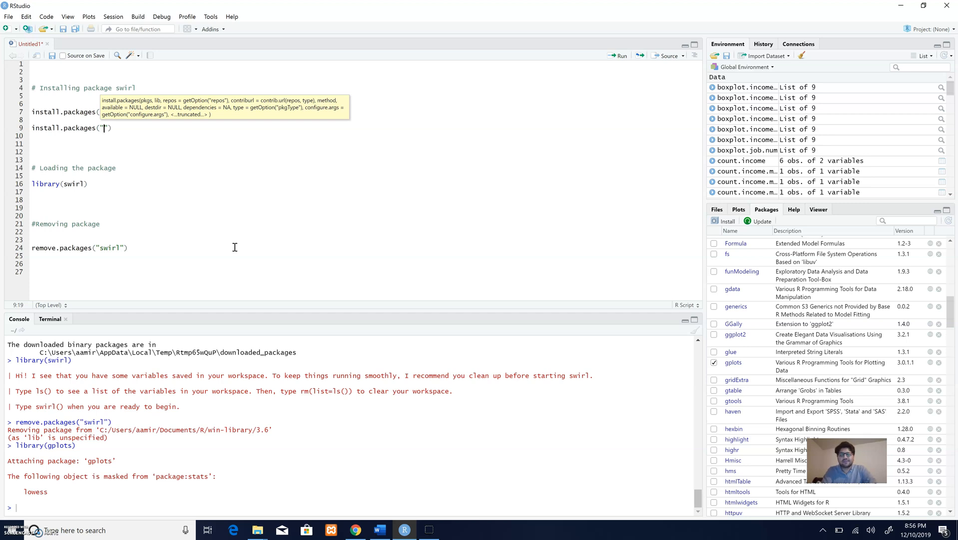
type("swirl")
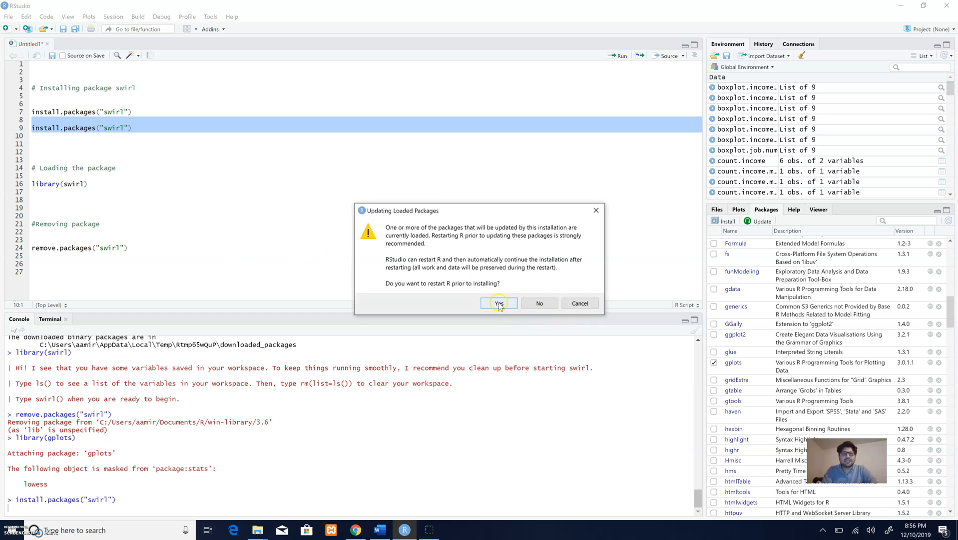
- Agree to restart R so the swirl reinstall downloads and unpacks
left_click(499, 304)
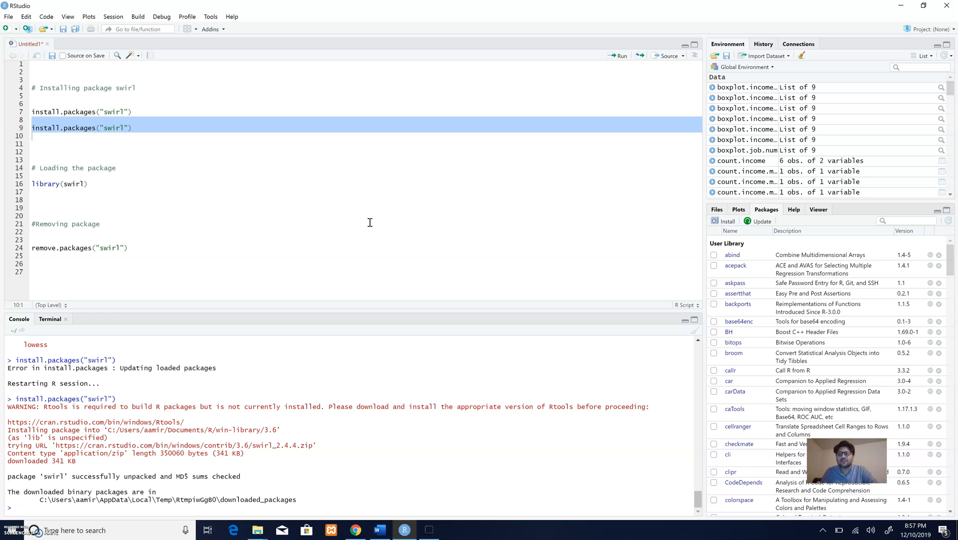
mouse_move(103, 203)
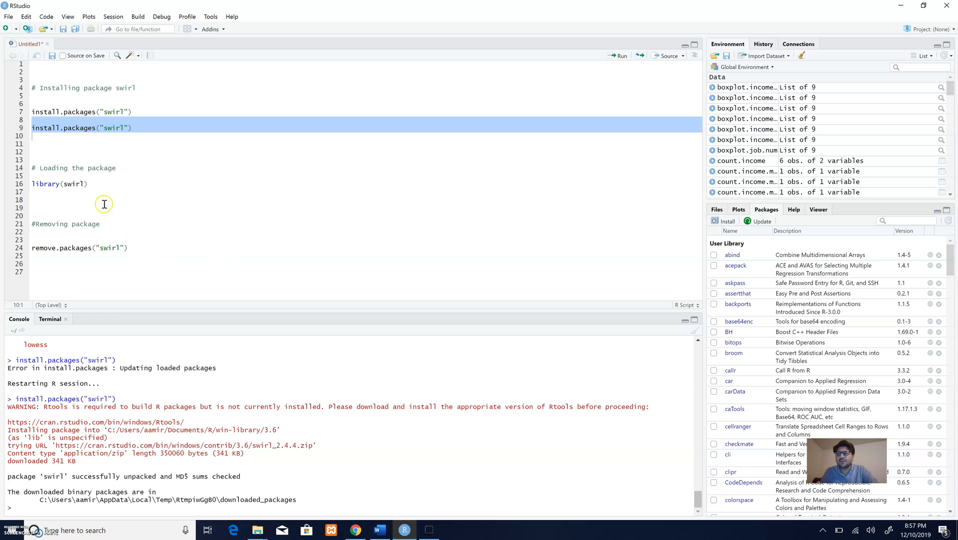
- Add a second library(swirl) line on line 18 and run it
left_click(104, 204)
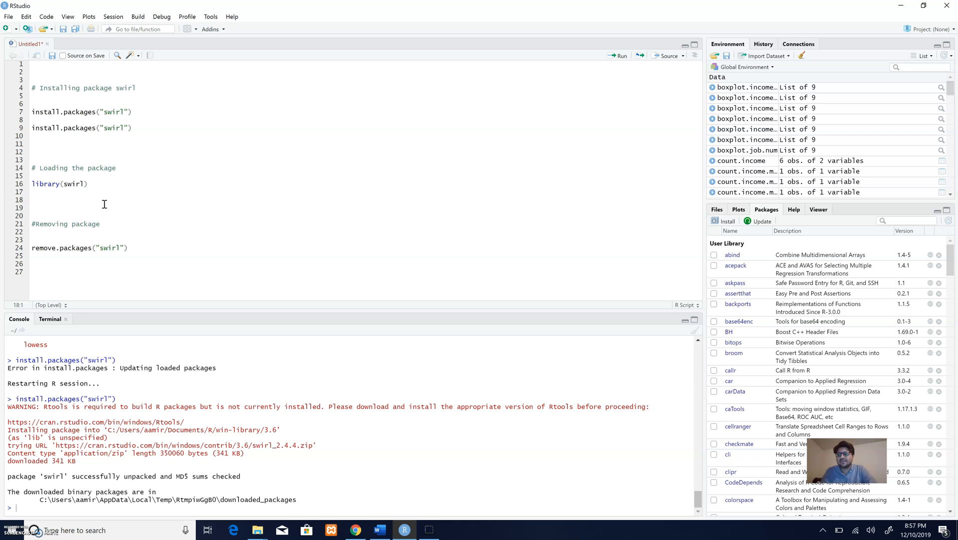
type("library(")
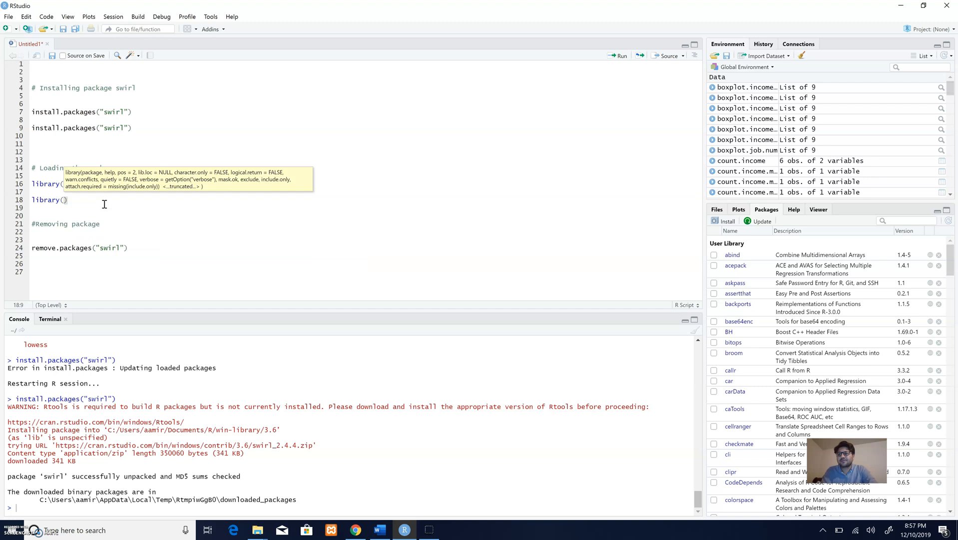
type("swirl")
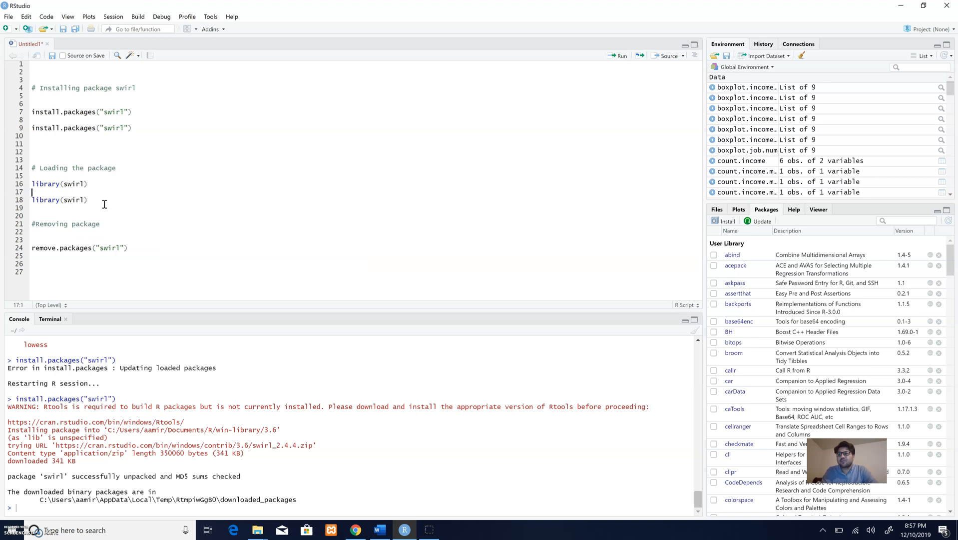
triple_click(59, 200)
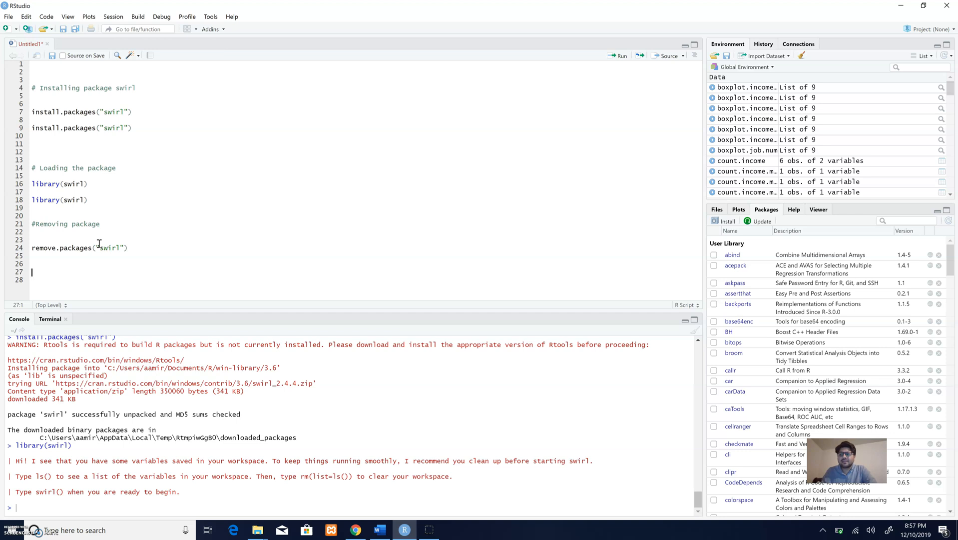
- Add remove.packages("swirl") on line 27 and run it to uninstall swirl
type("remove")
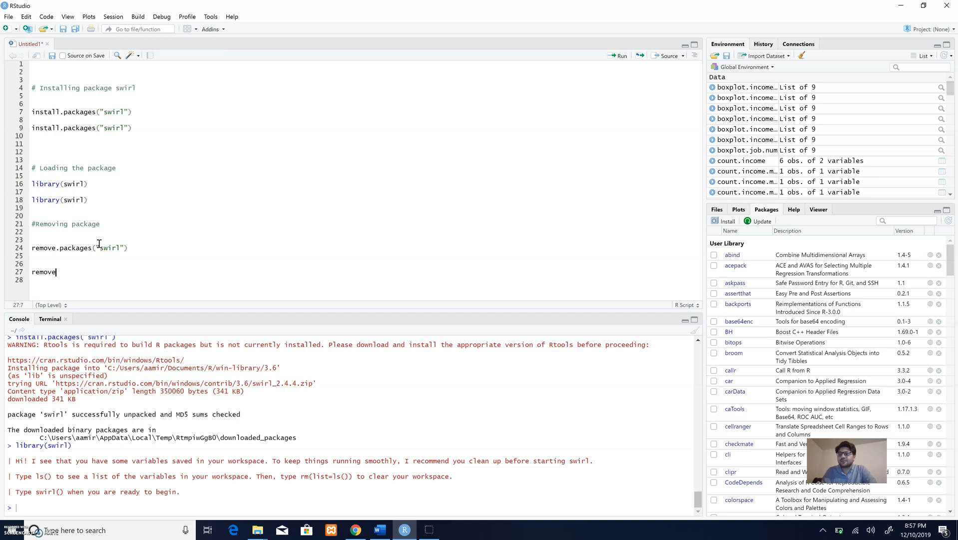
type("remove")
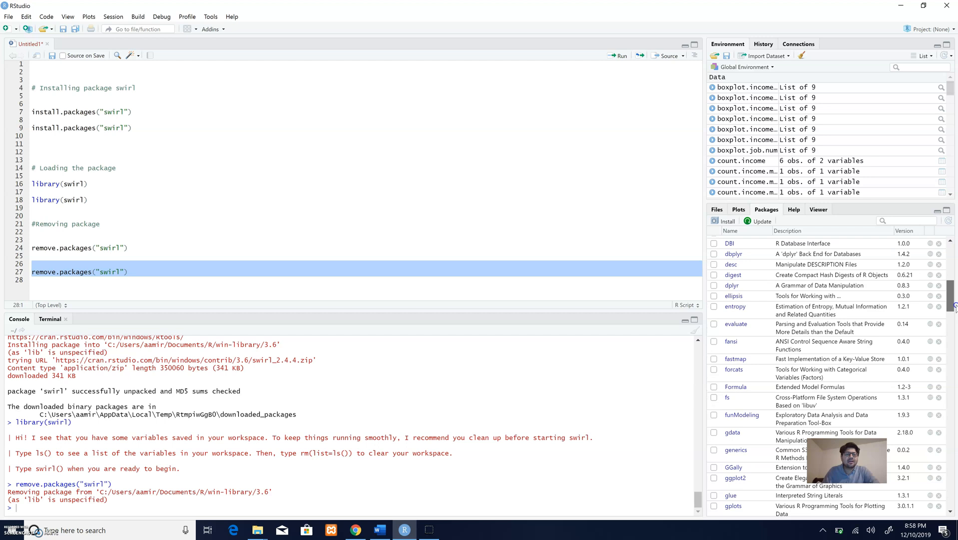
scroll("down", 3)
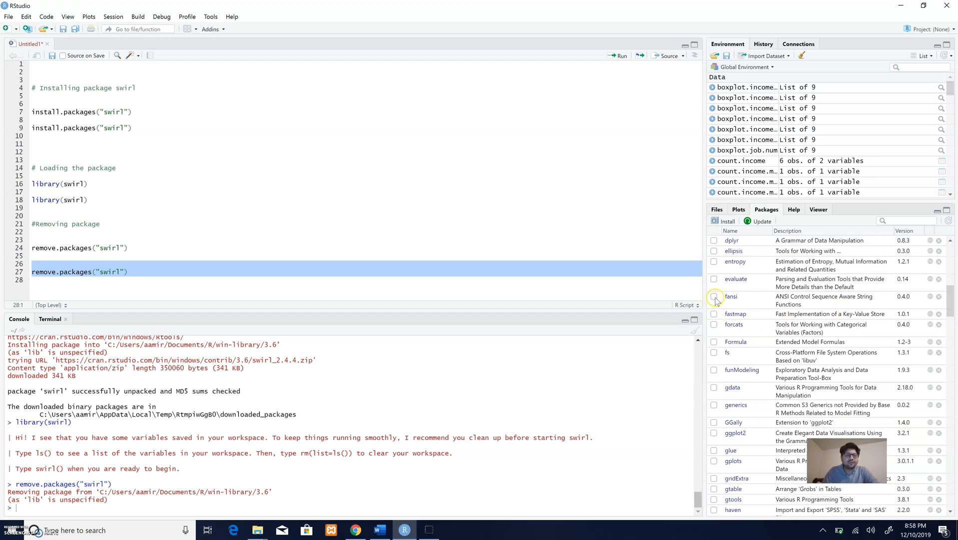
- Tick fansi's checkbox in the Packages pane to run library(fansi)
left_click(714, 297)
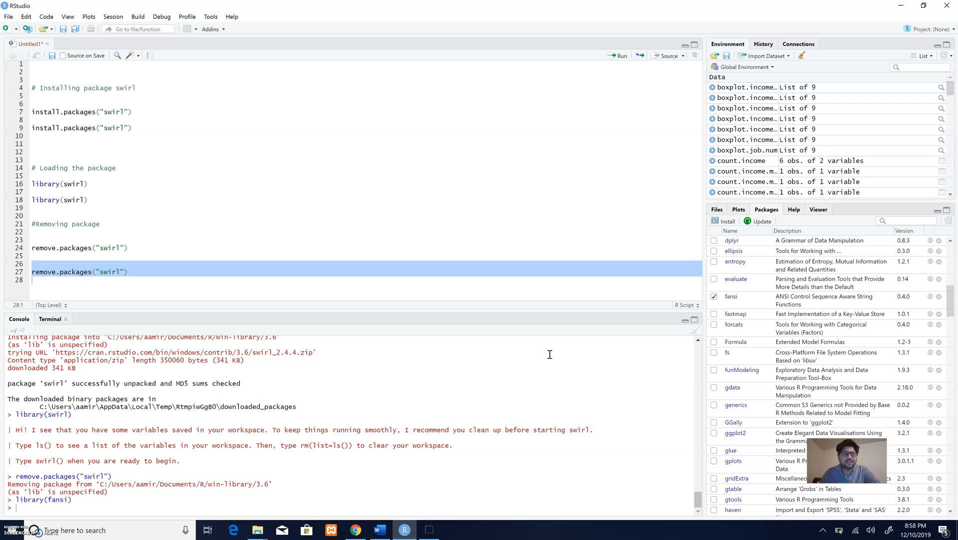
mouse_move(756, 340)
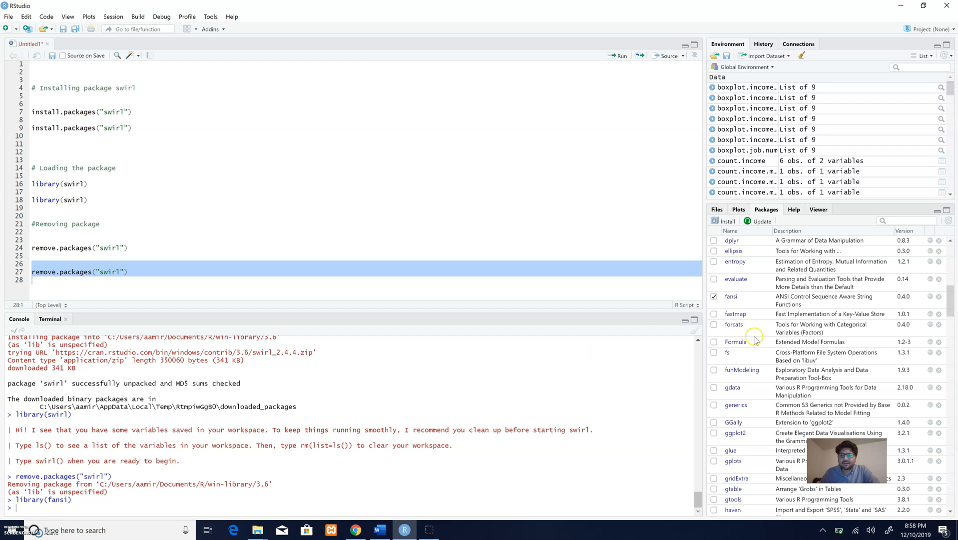